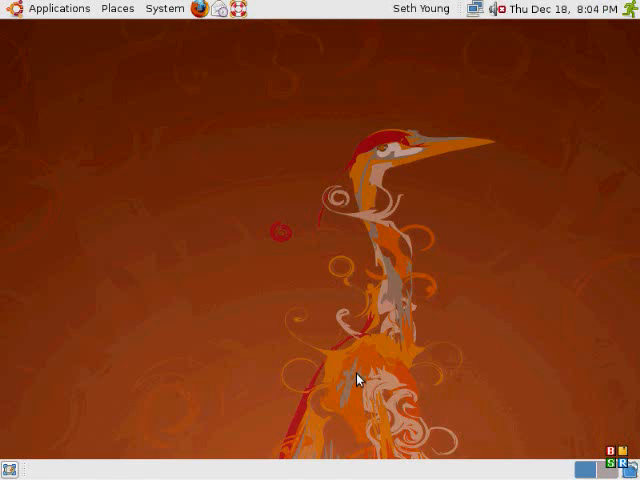
Launch Dictionary from the Applications > Accessories menu.
left_click_drag(56, 22, 358, 388)
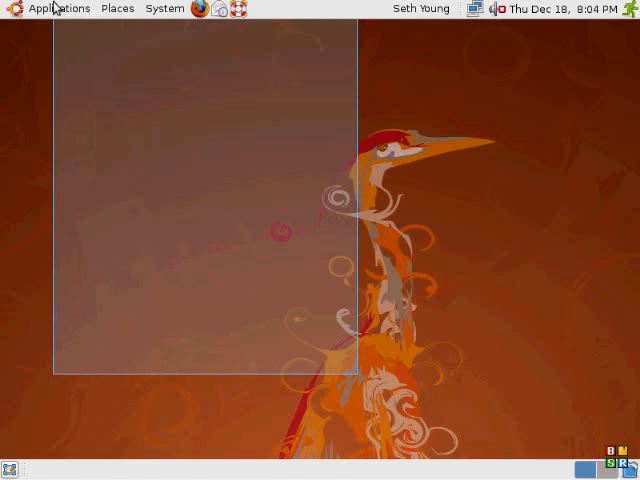
left_click(60, 8)
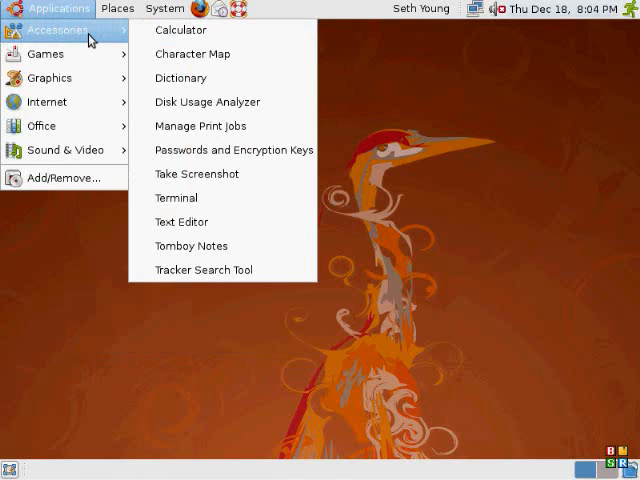
mouse_move(180, 78)
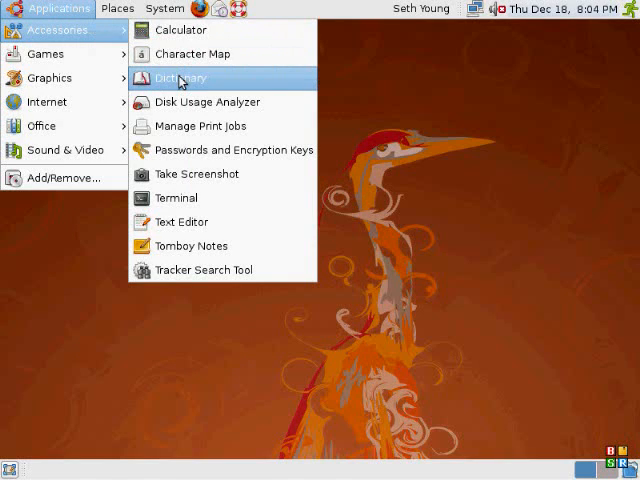
left_click(180, 78)
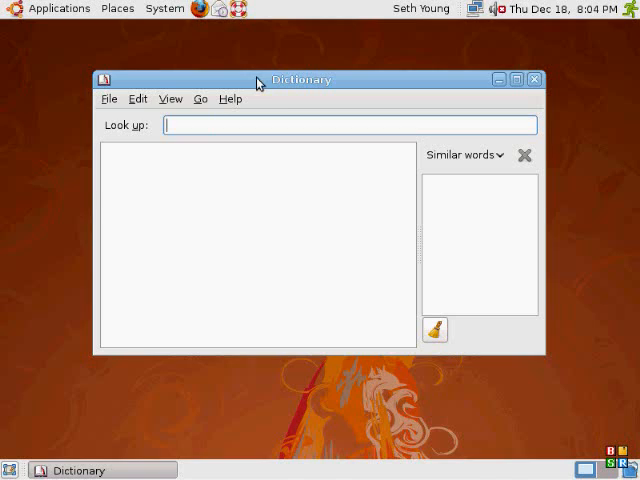
mouse_move(262, 88)
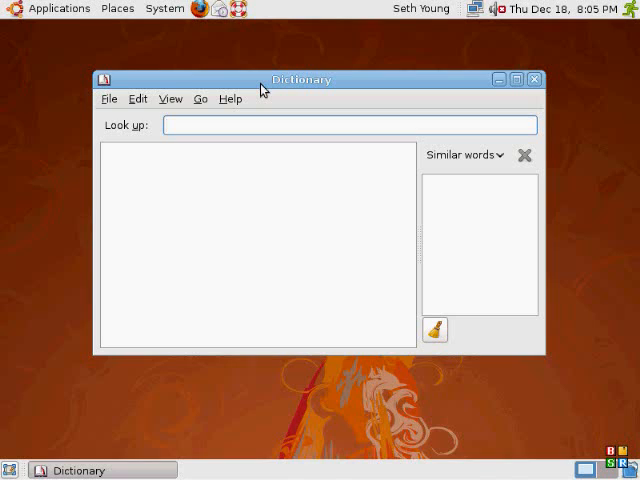
mouse_move(324, 80)
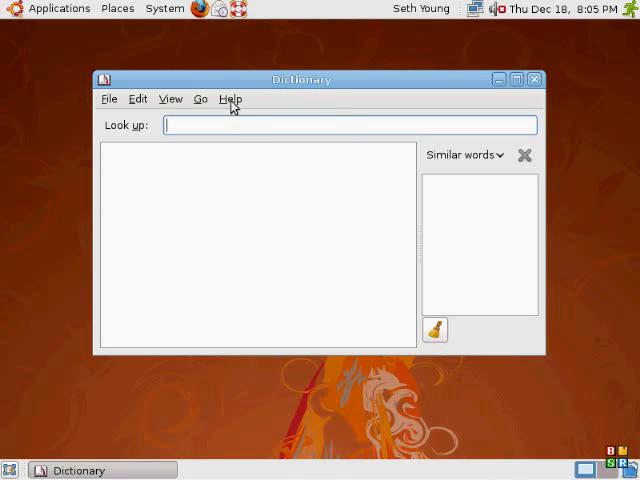
left_click(136, 98)
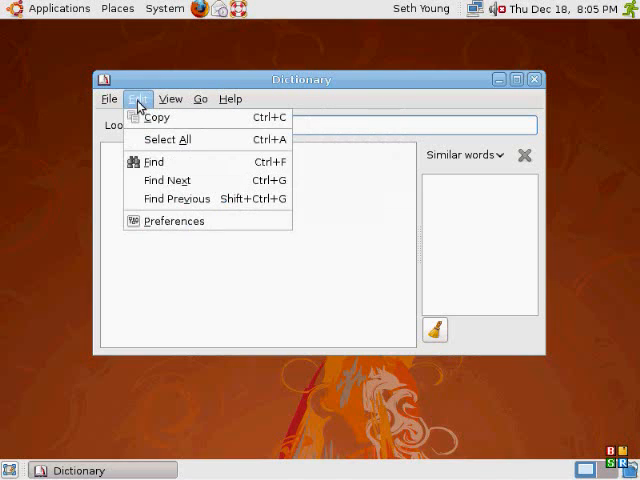
left_click(200, 100)
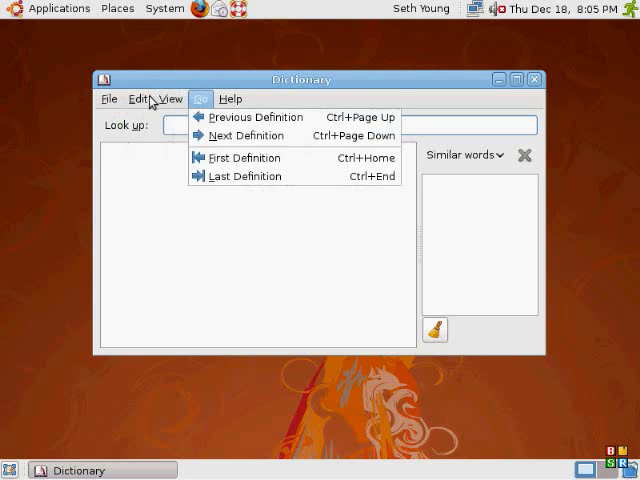
left_click(140, 100)
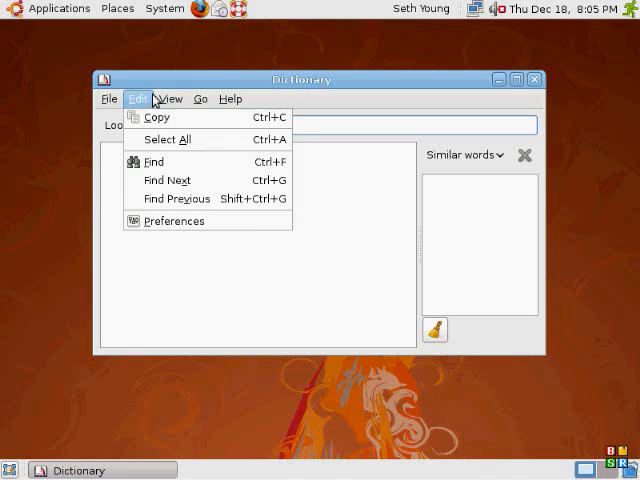
left_click(172, 98)
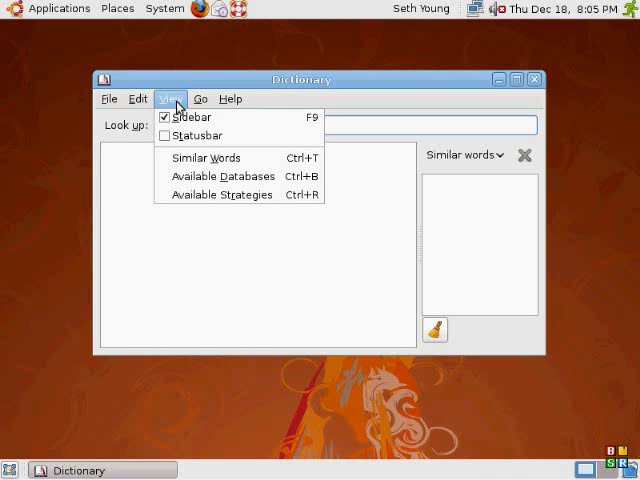
left_click(200, 98)
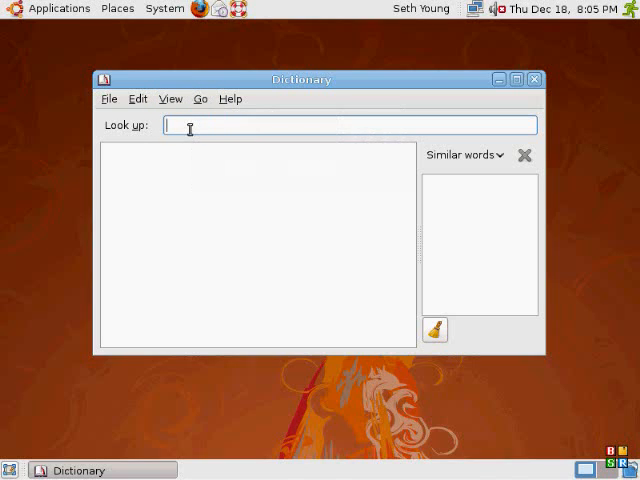
Look up 'windows' and dismiss the Software updates notification bubble.
type("win")
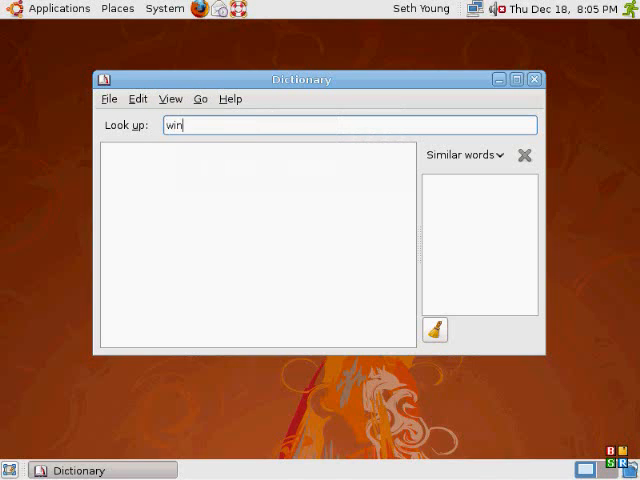
type("dows")
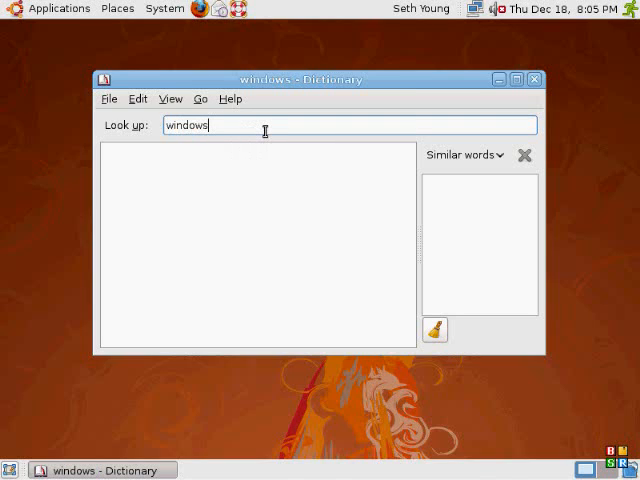
mouse_move(264, 90)
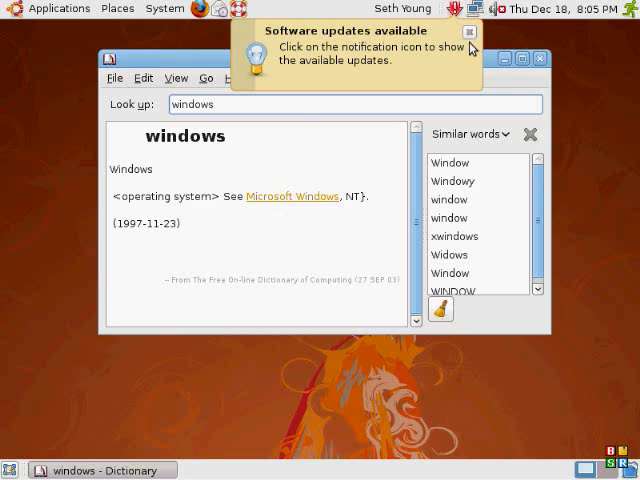
left_click(470, 32)
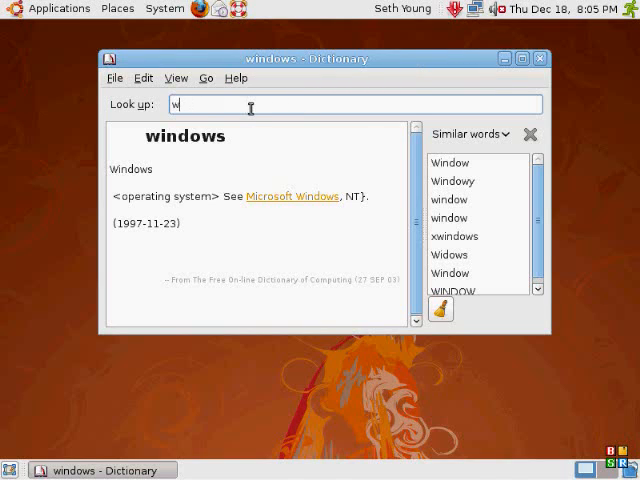
Look up 'computer' and read through its definitions.
key("BackSpace")
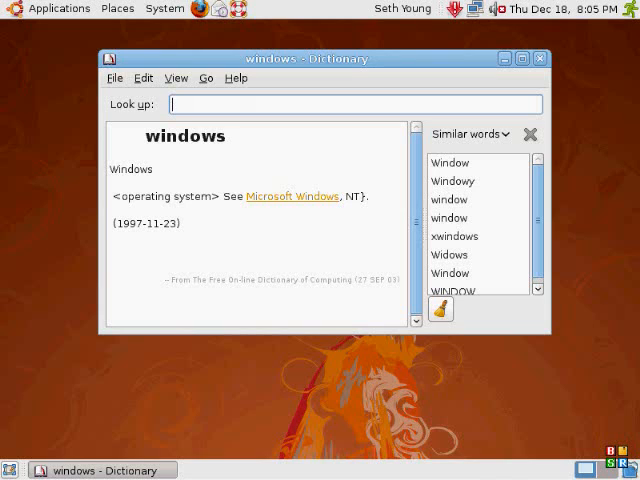
type("computer")
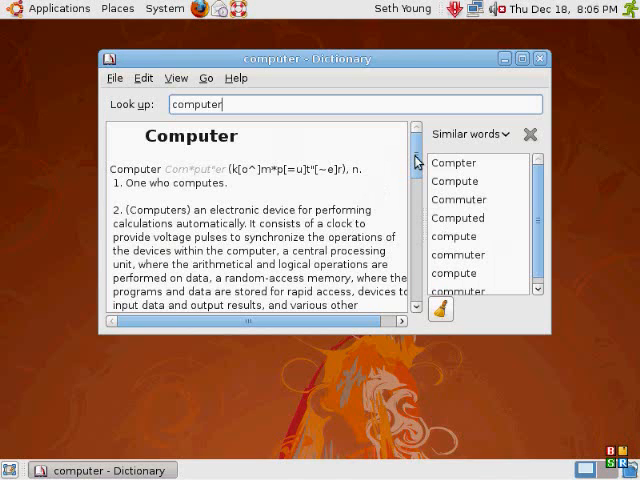
scroll("down", 3)
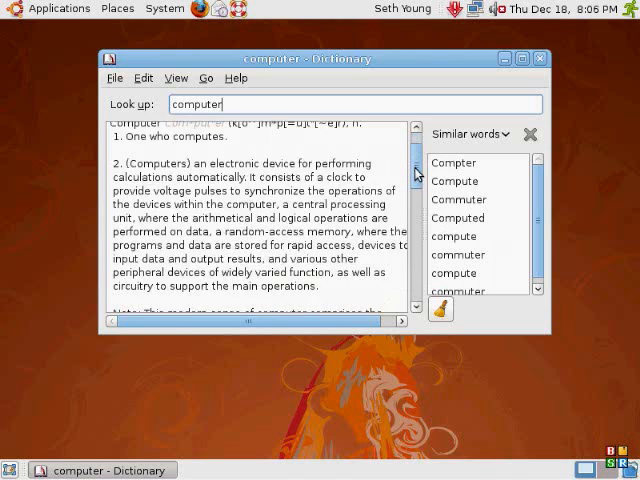
scroll("down", 3)
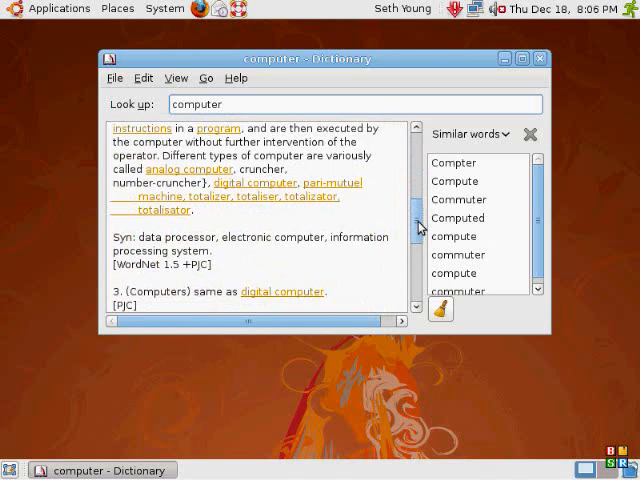
scroll("down", 3)
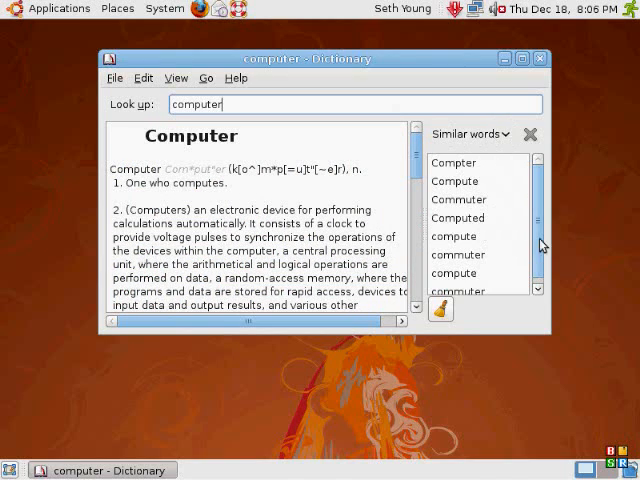
Clear the similar-words list and close the Dictionary window back to the desktop.
left_click(440, 310)
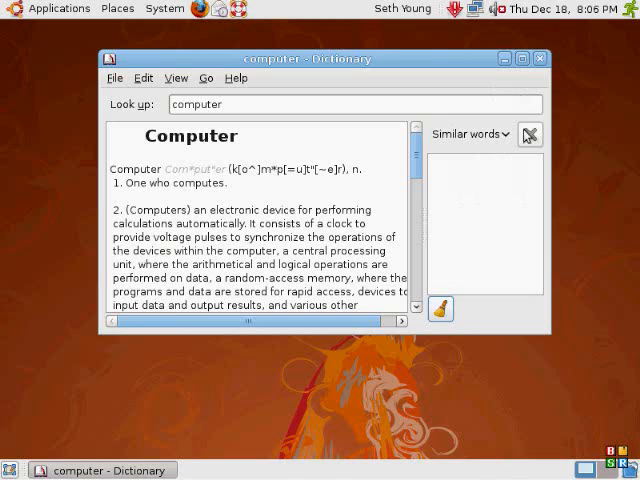
mouse_move(540, 58)
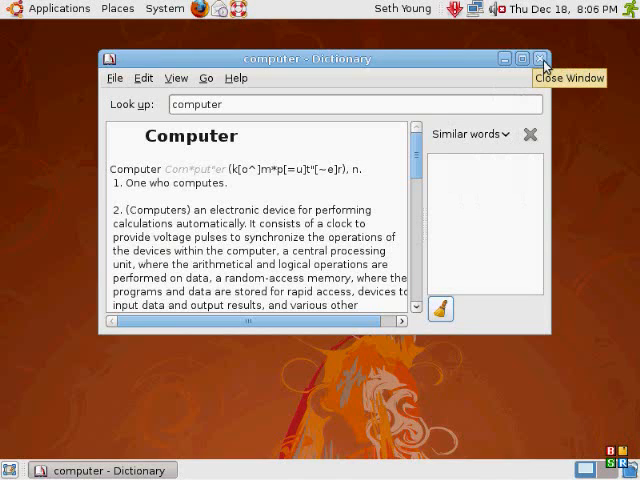
left_click(544, 58)
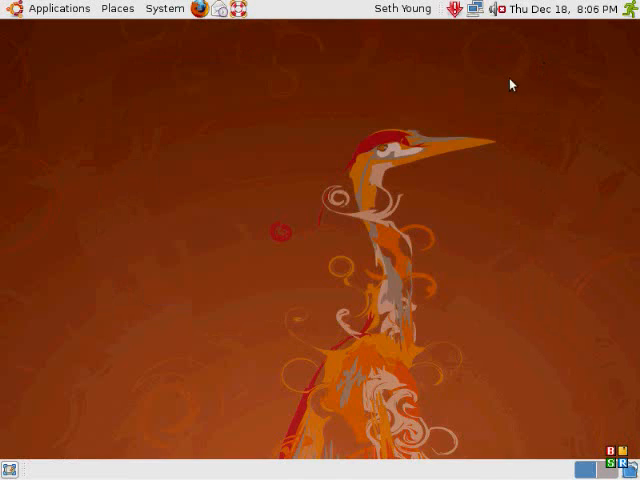
mouse_move(444, 116)
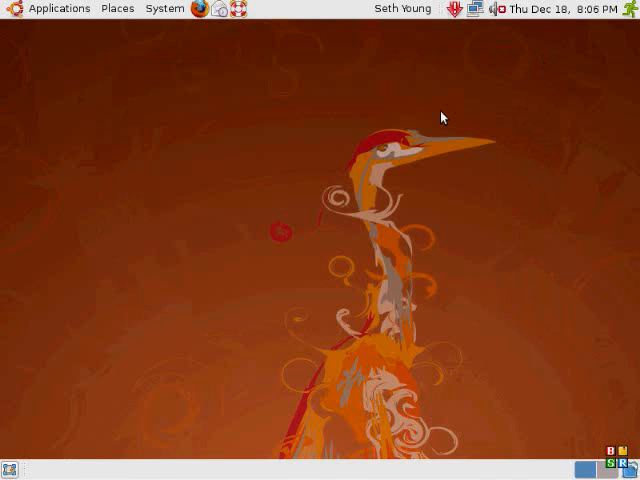